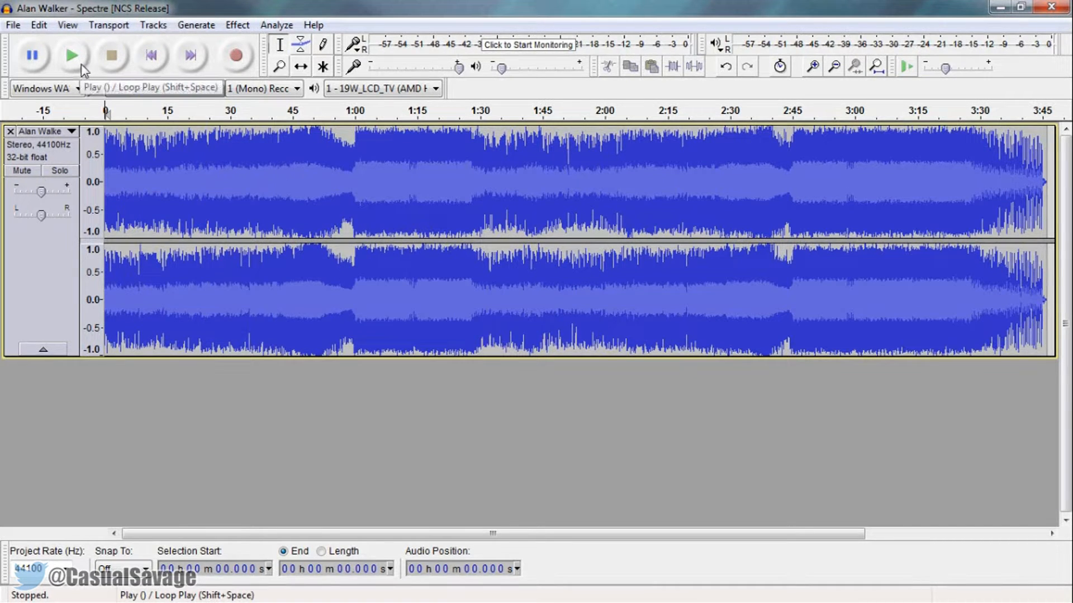
Step: Start playing the song, then stop playback
click(72, 56)
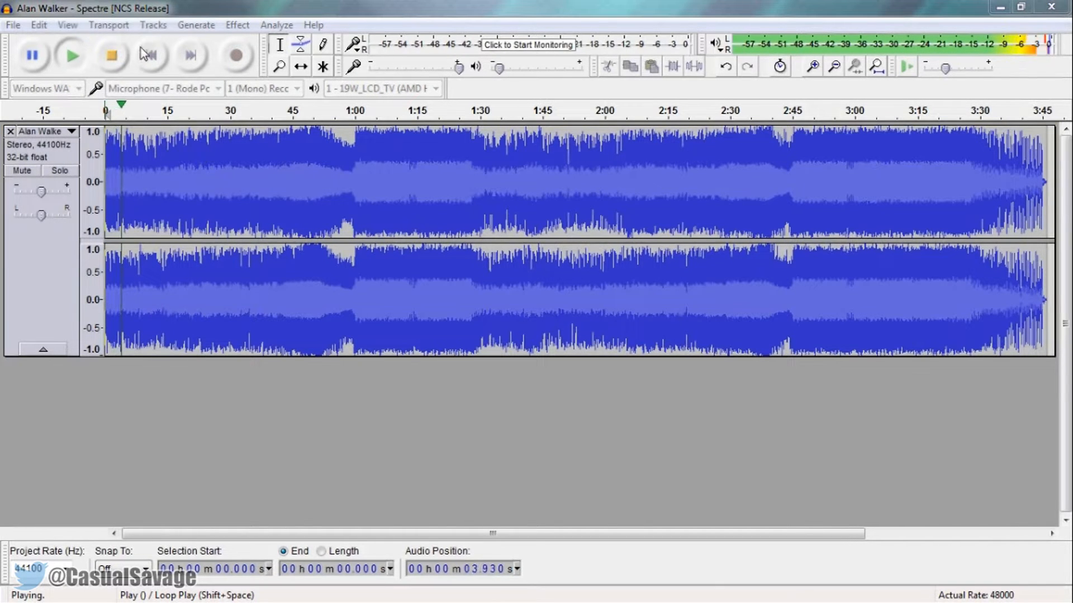
click(110, 55)
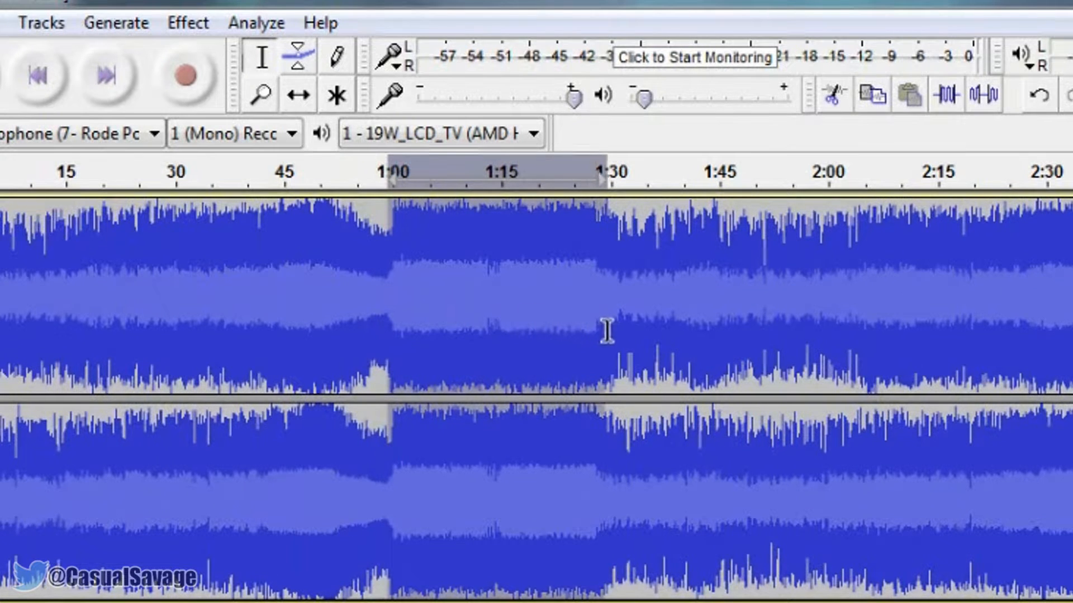
mouse_move(558, 439)
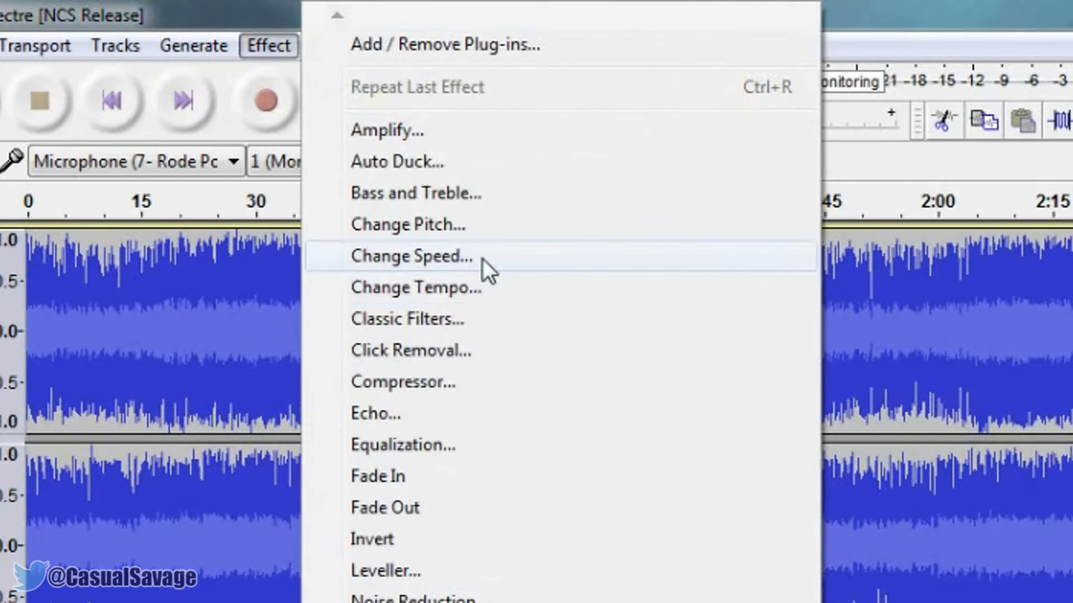
mouse_move(462, 271)
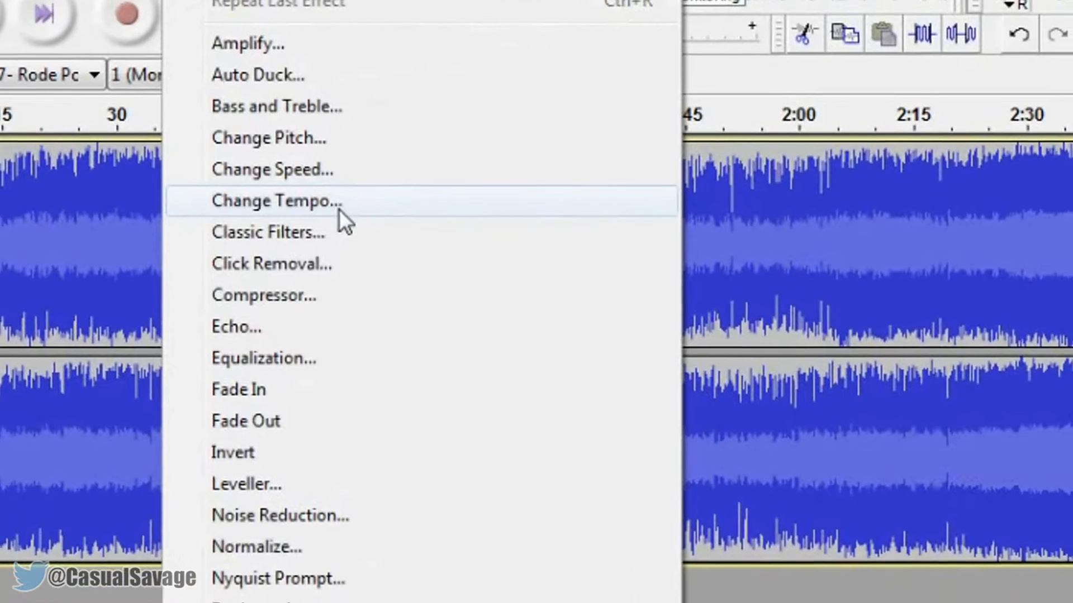
Step: Apply Change Tempo to the drop with a -26% percent change
click(276, 201)
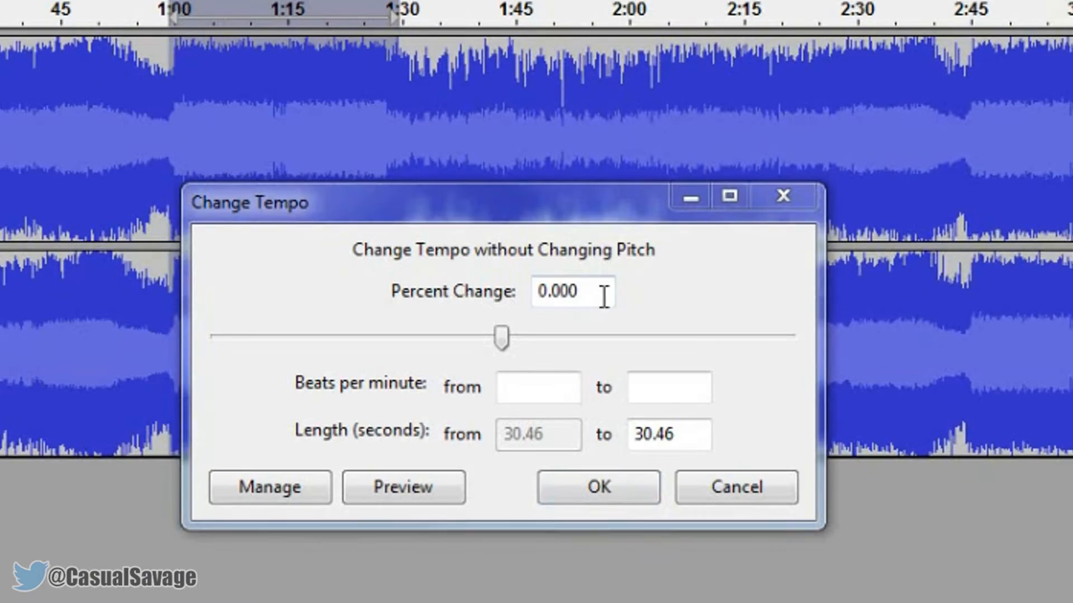
mouse_move(502, 341)
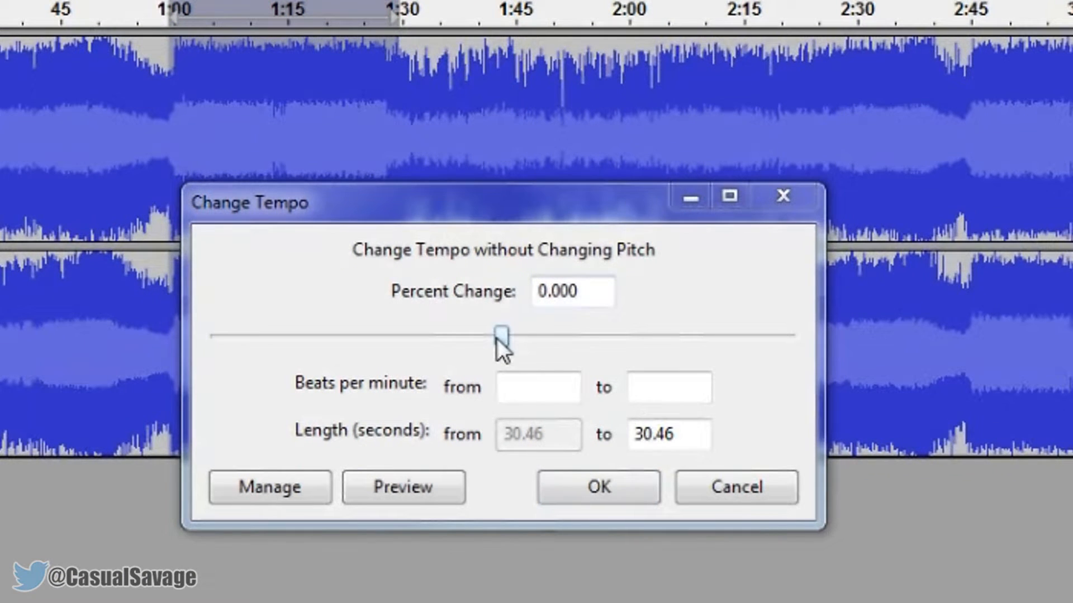
drag(500, 335, 462, 335)
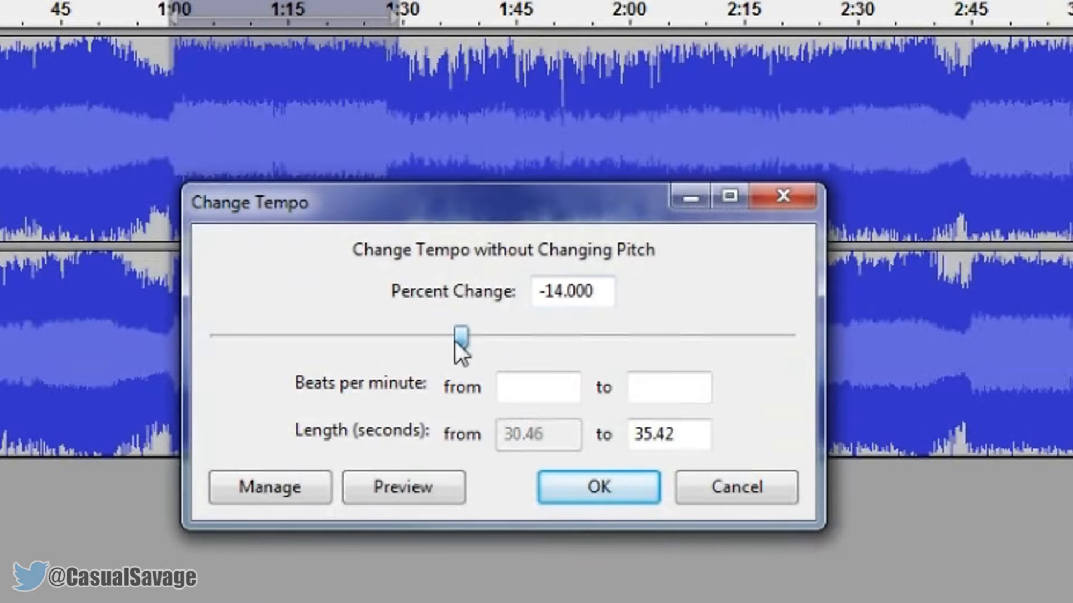
drag(460, 335, 424, 335)
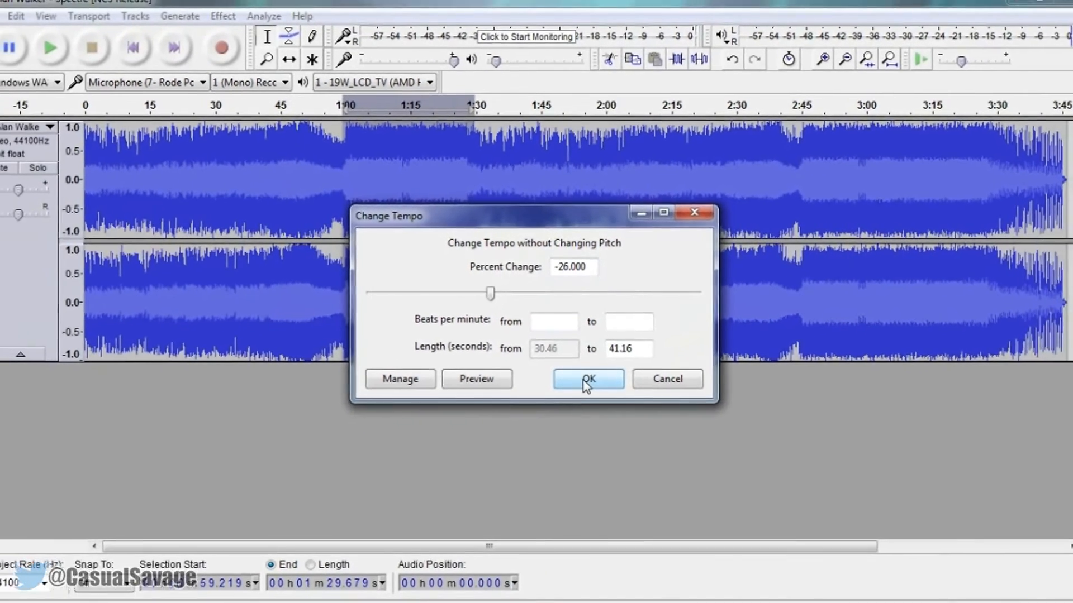
click(588, 380)
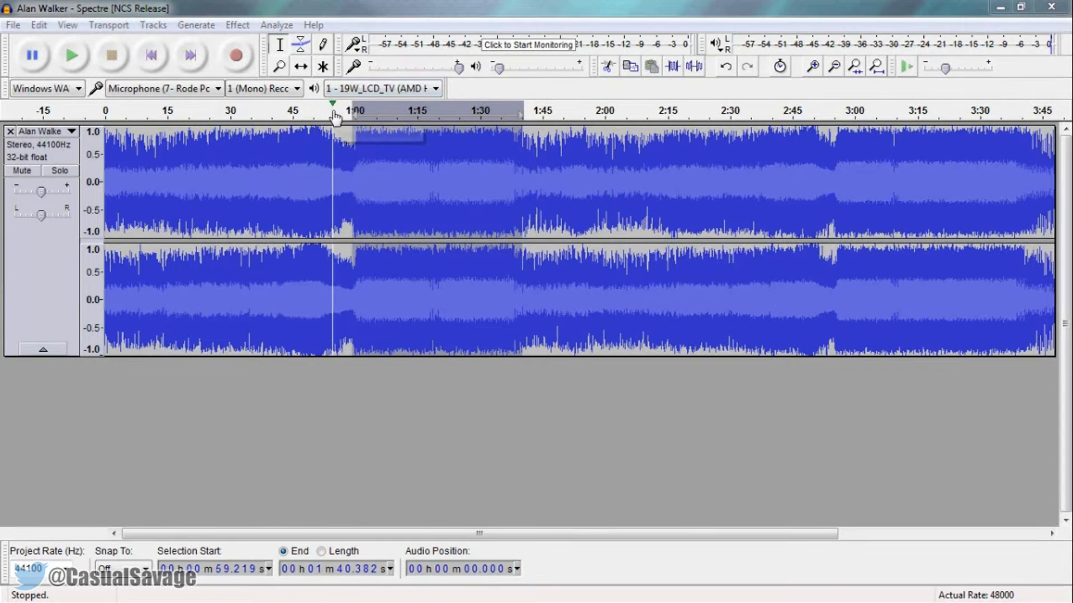
Step: Play the slowed drop for about ten seconds, then stop
click(72, 54)
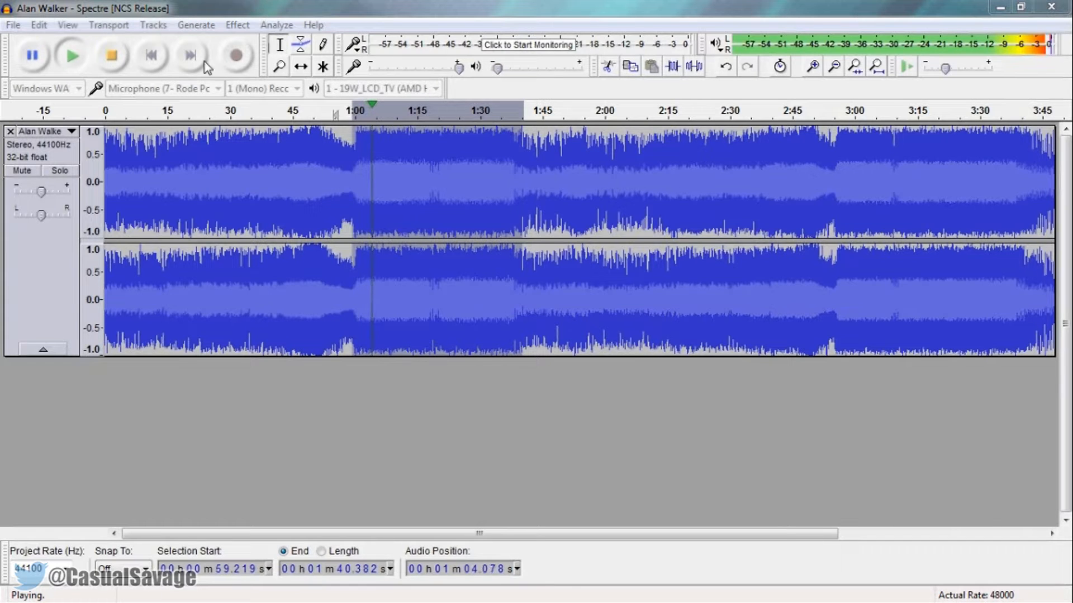
click(110, 56)
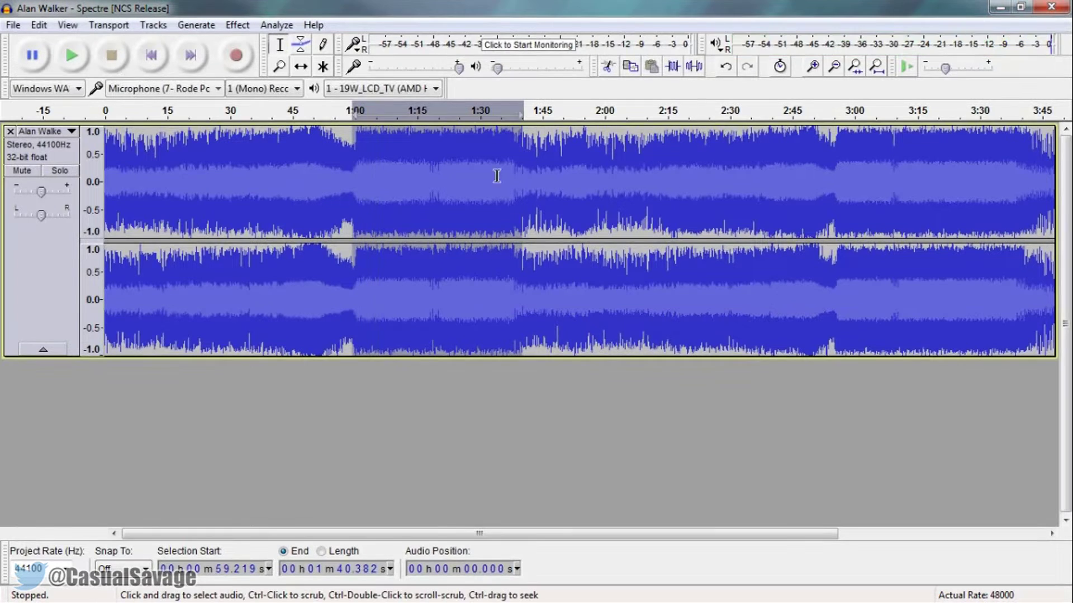
mouse_move(415, 138)
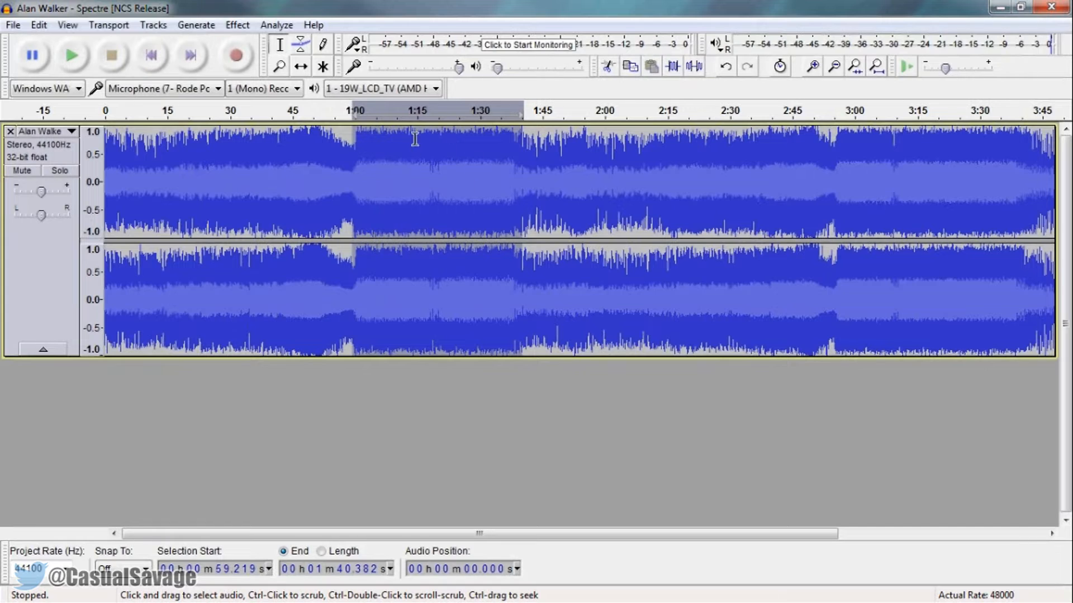
mouse_move(419, 168)
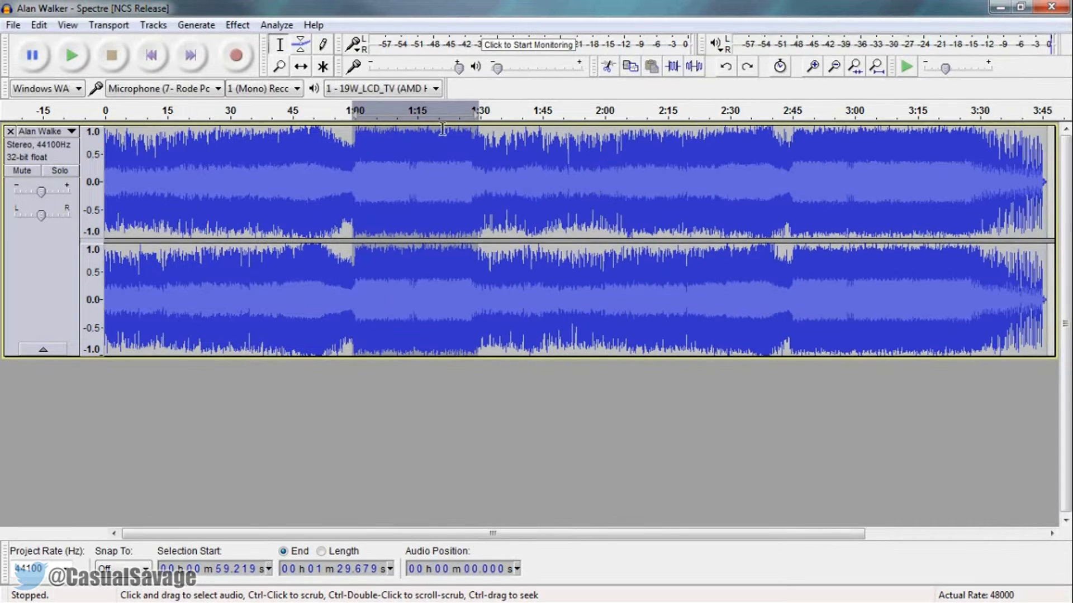
Step: Apply Change Tempo to the drop with a -15% percent change
click(237, 25)
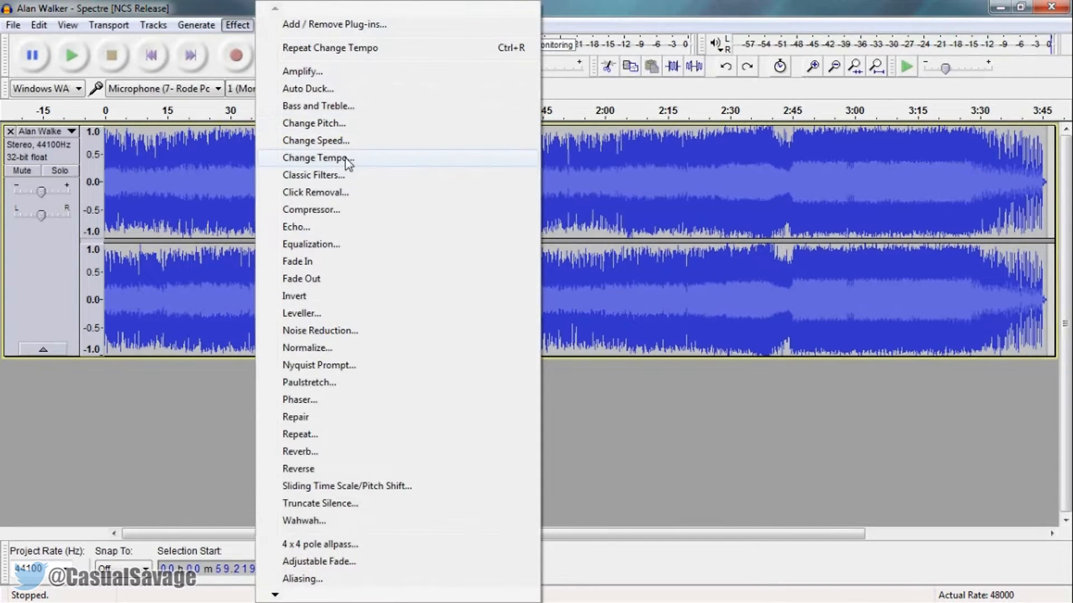
click(313, 158)
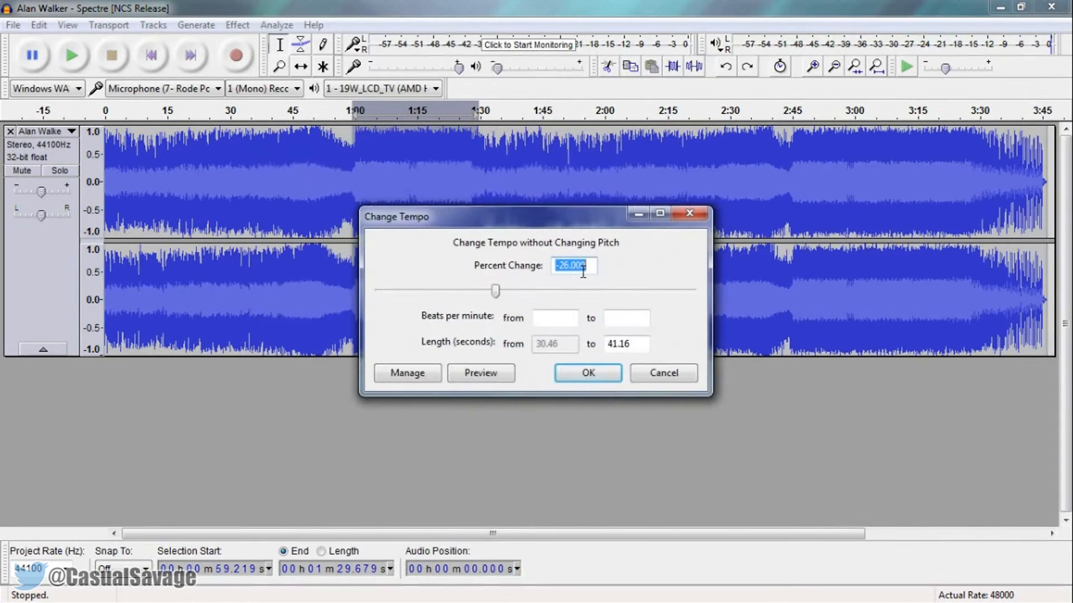
text(-15)
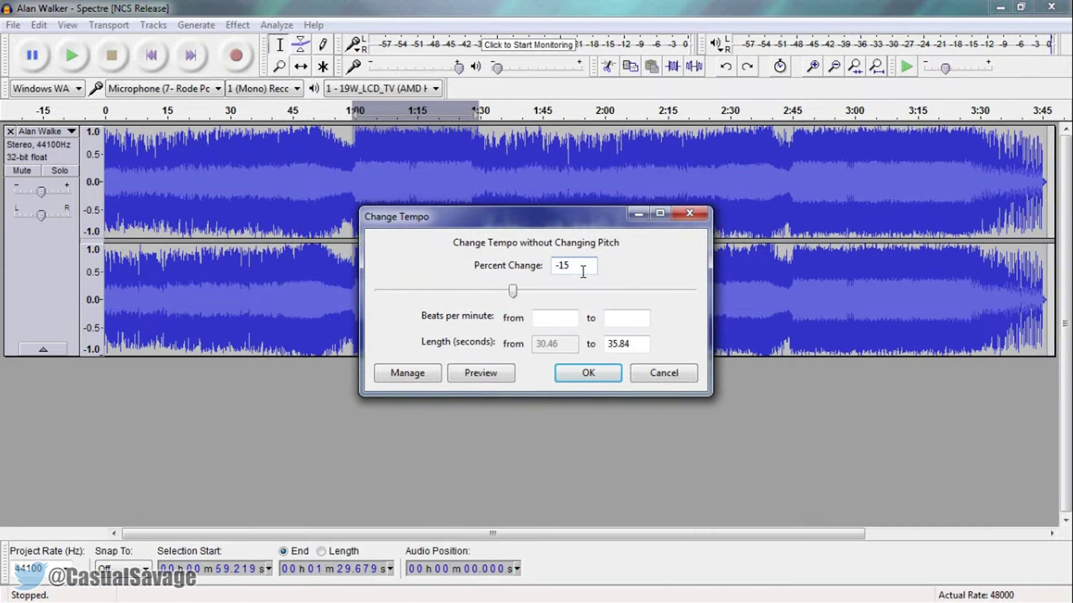
click(587, 373)
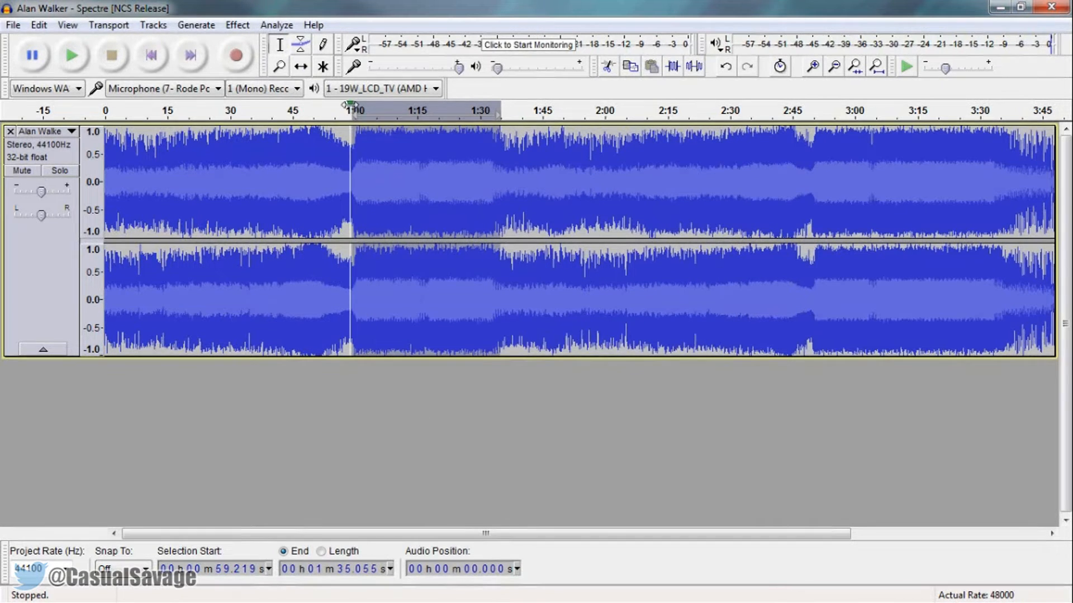
click(71, 56)
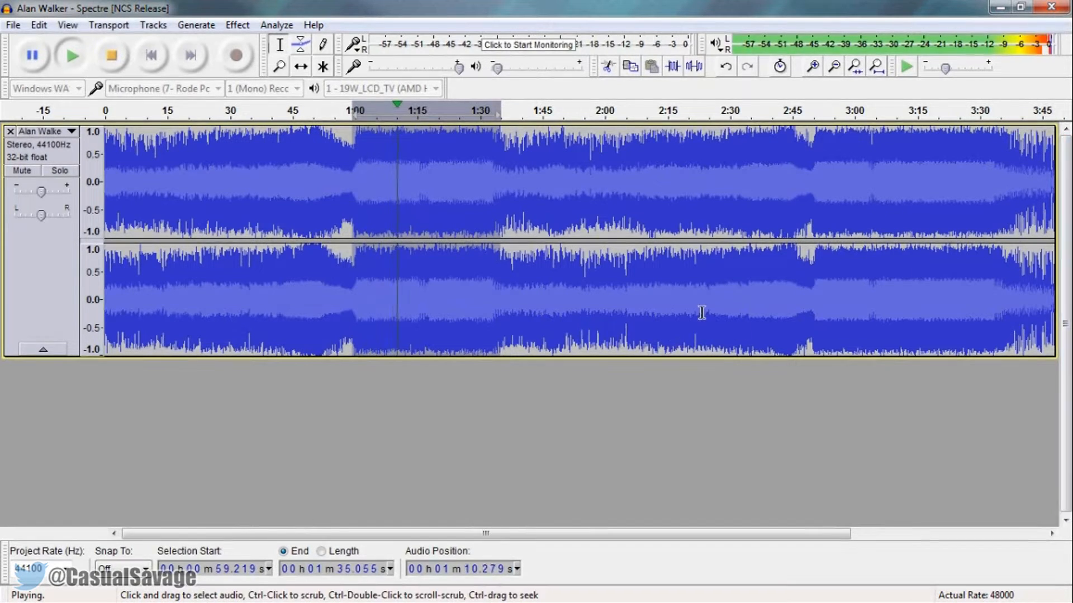
click(111, 55)
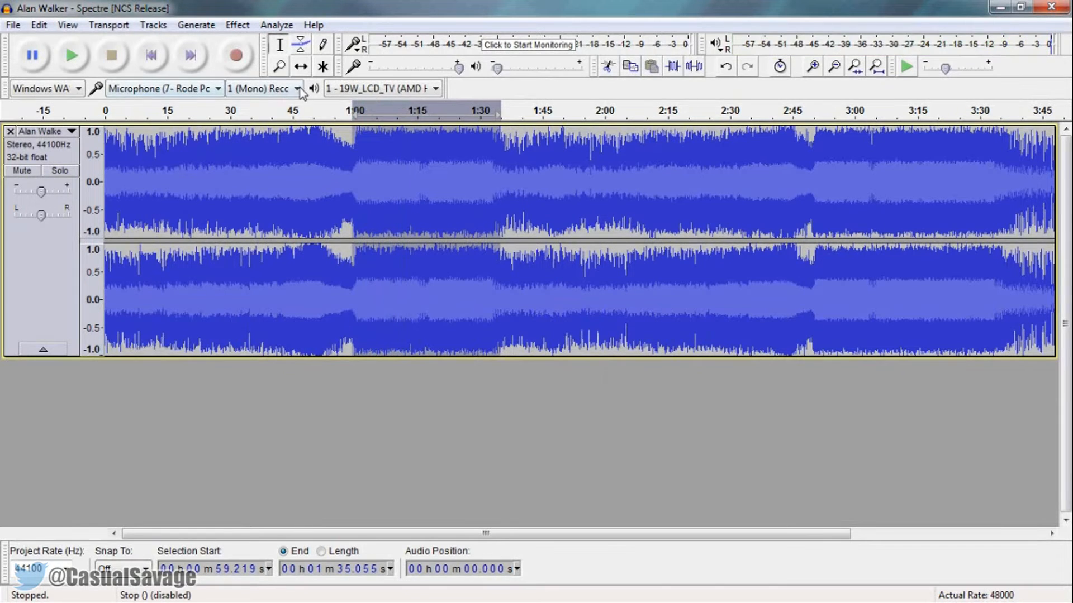
click(317, 111)
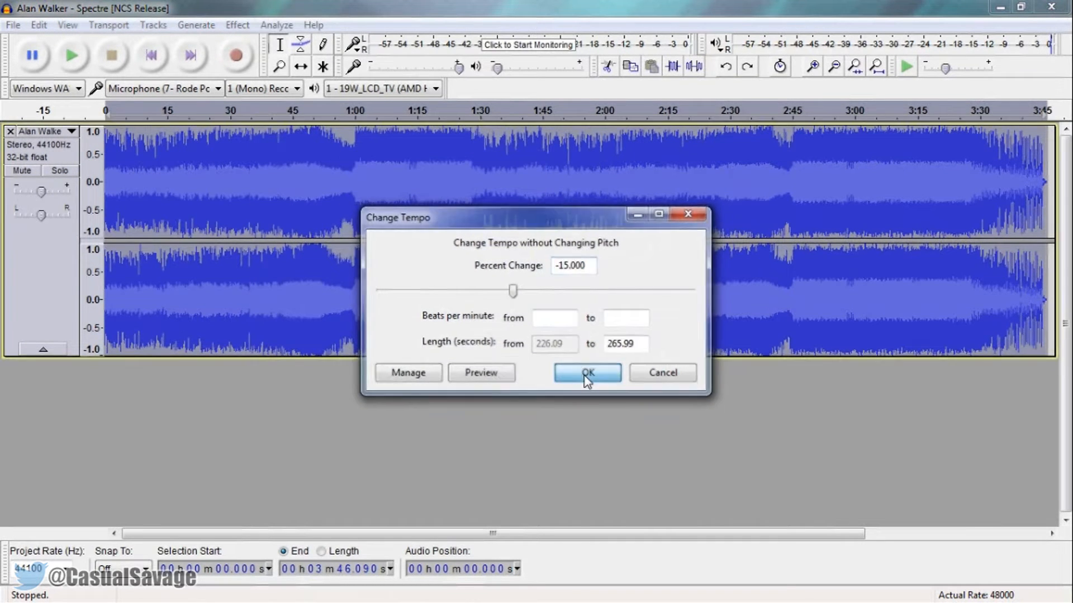
Step: Apply the -15% tempo change to the whole song and start playback
click(587, 372)
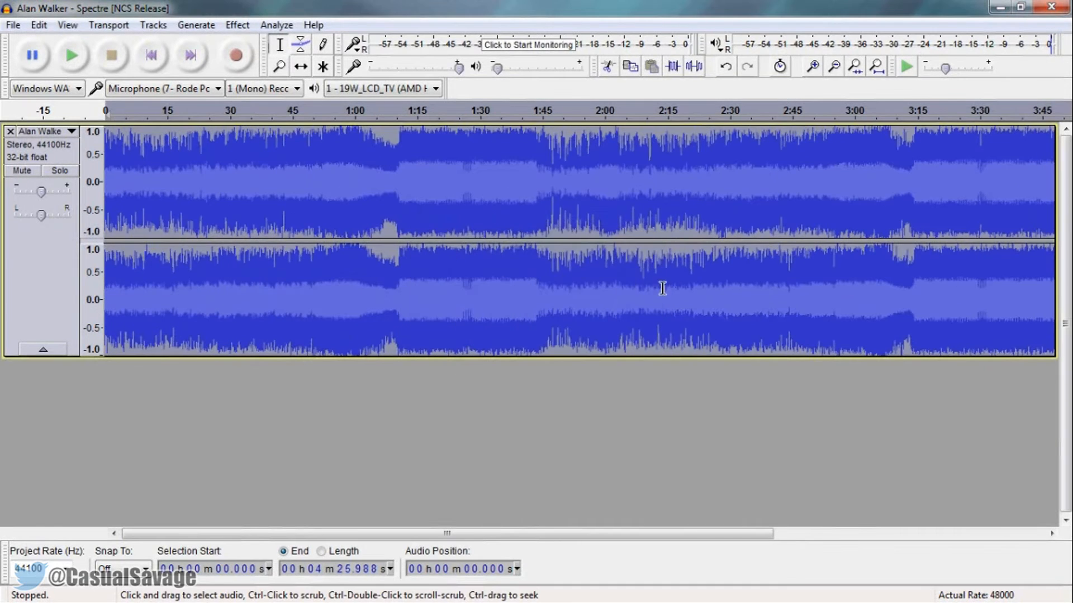
mouse_move(72, 58)
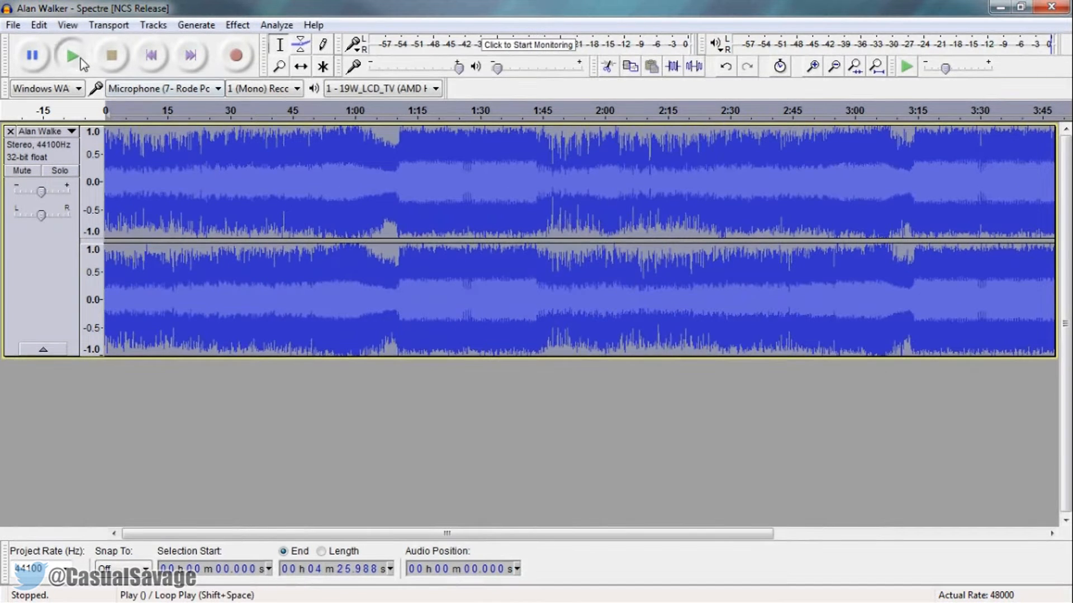
click(71, 55)
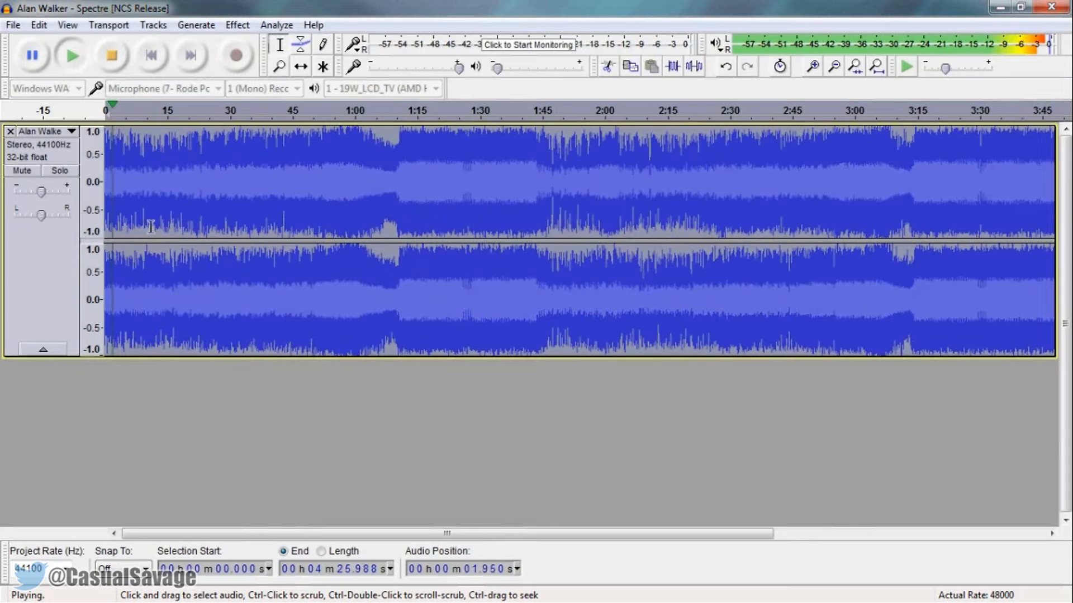